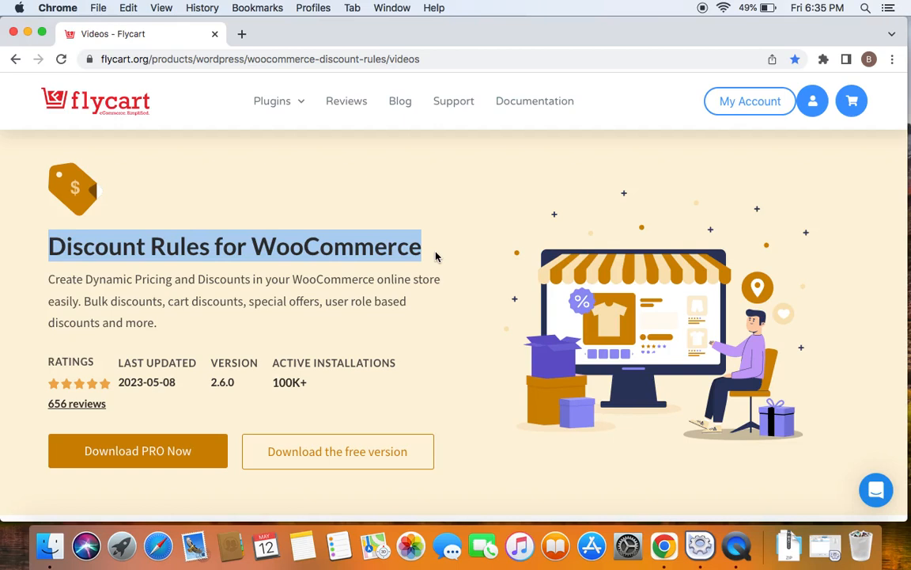
pyautogui.moveTo(443, 260)
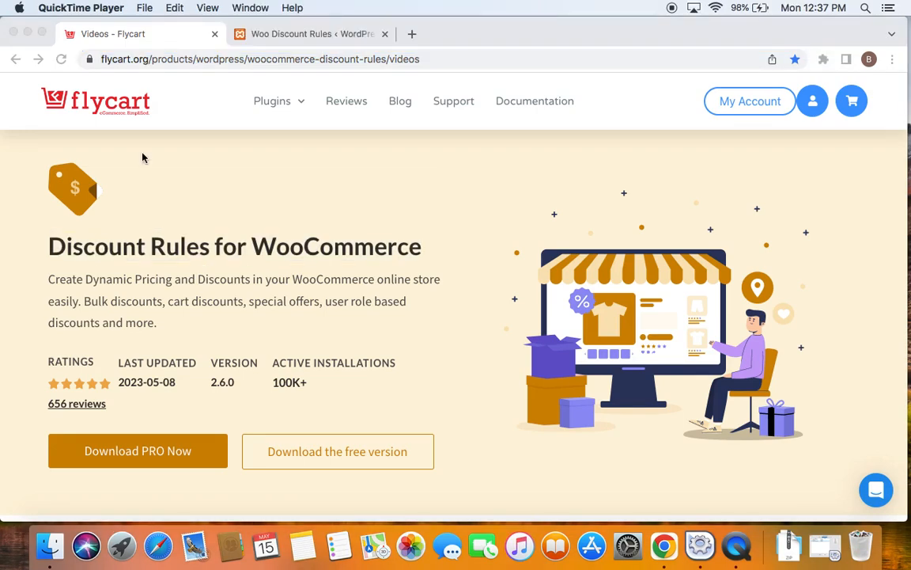
# - Bring Chrome forward and switch to the Woo Discount Rules admin tab
pyautogui.click(285, 33)
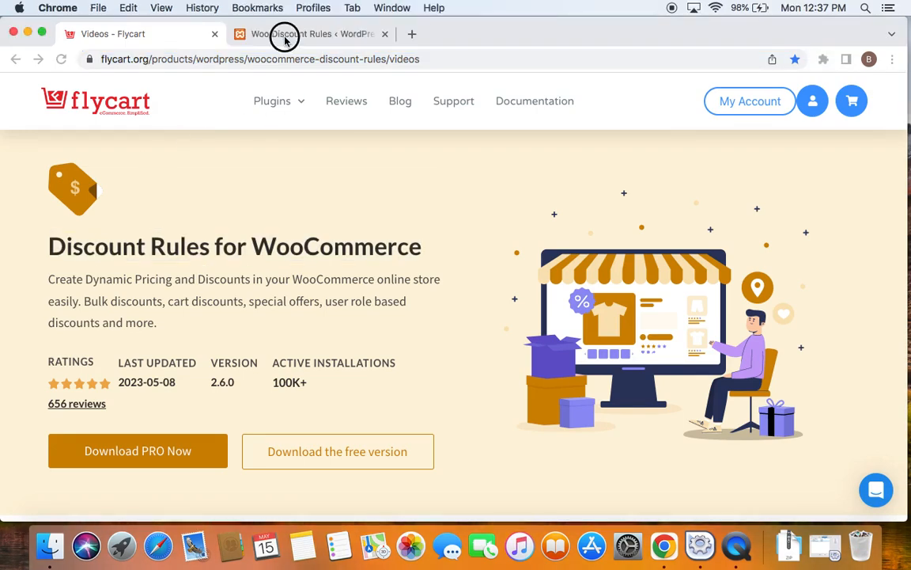
pyautogui.click(317, 34)
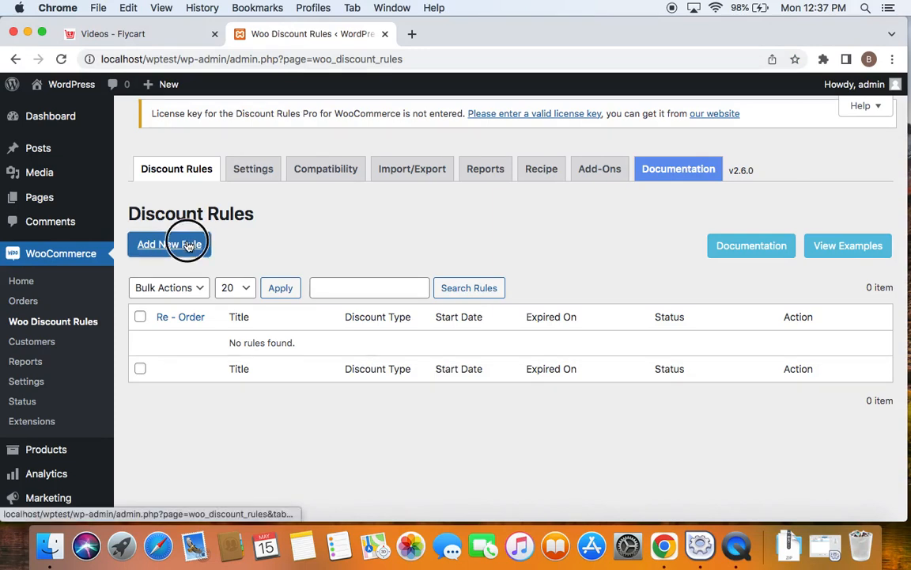
# - Add a new rule titled '10% off on "Accessories" Category'
pyautogui.click(169, 244)
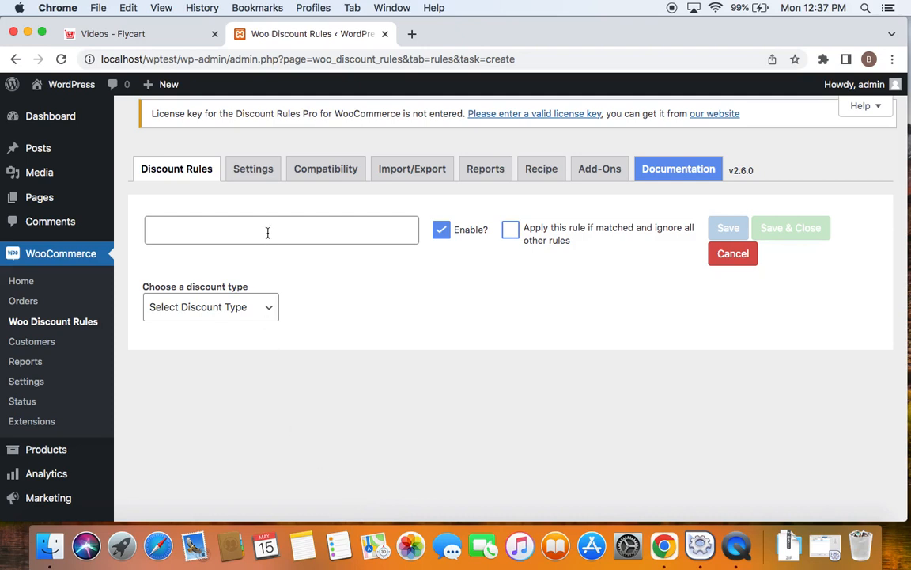
pyautogui.write('10')
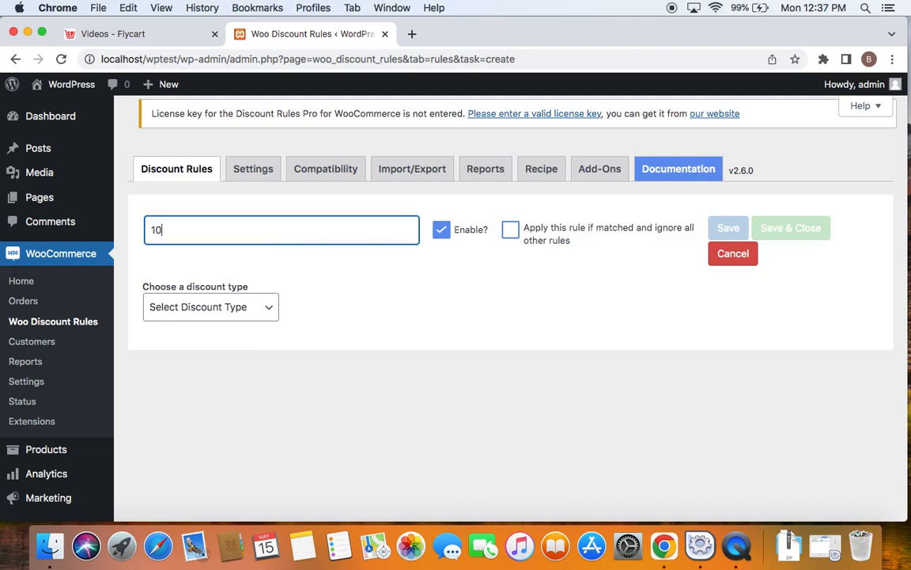
pyautogui.write('% off')
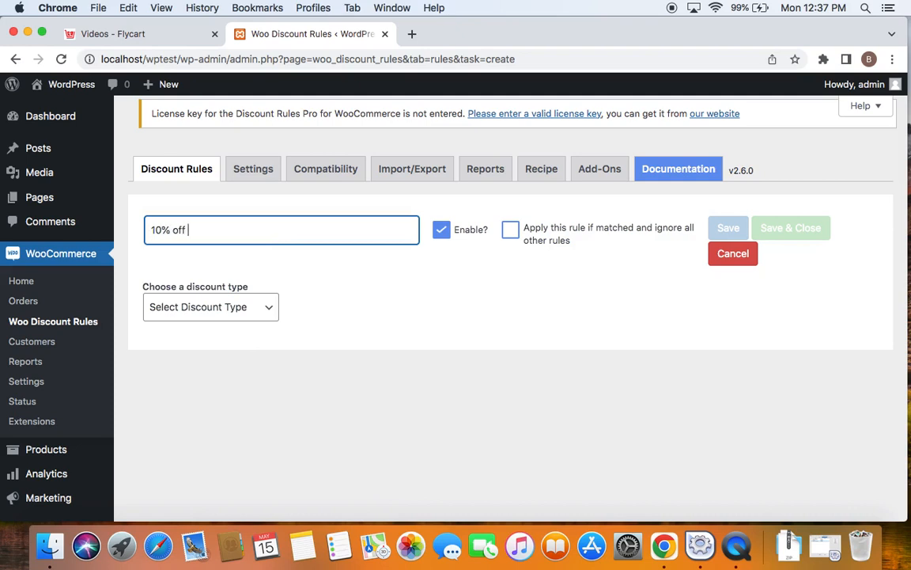
pyautogui.write('on "')
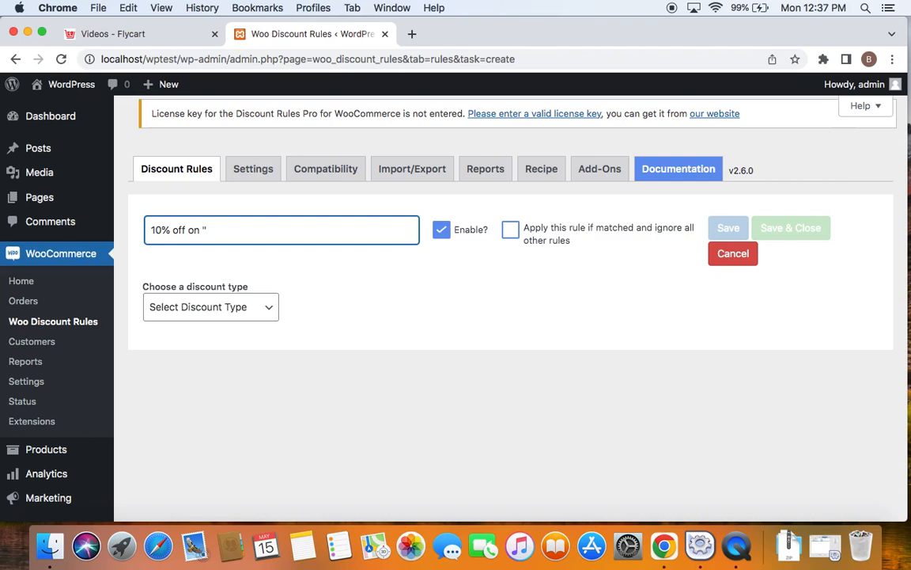
pyautogui.write('Access')
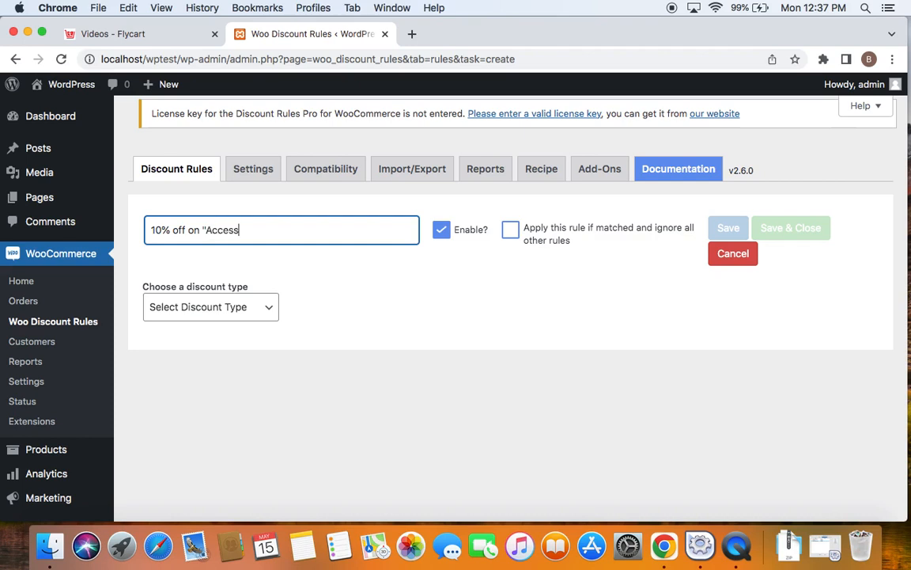
pyautogui.write('ories"')
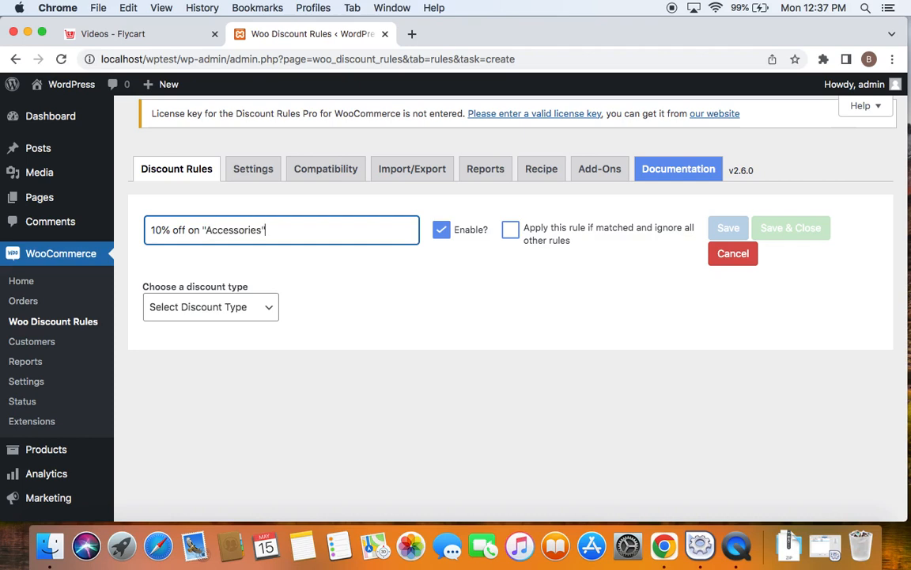
pyautogui.write('Categ')
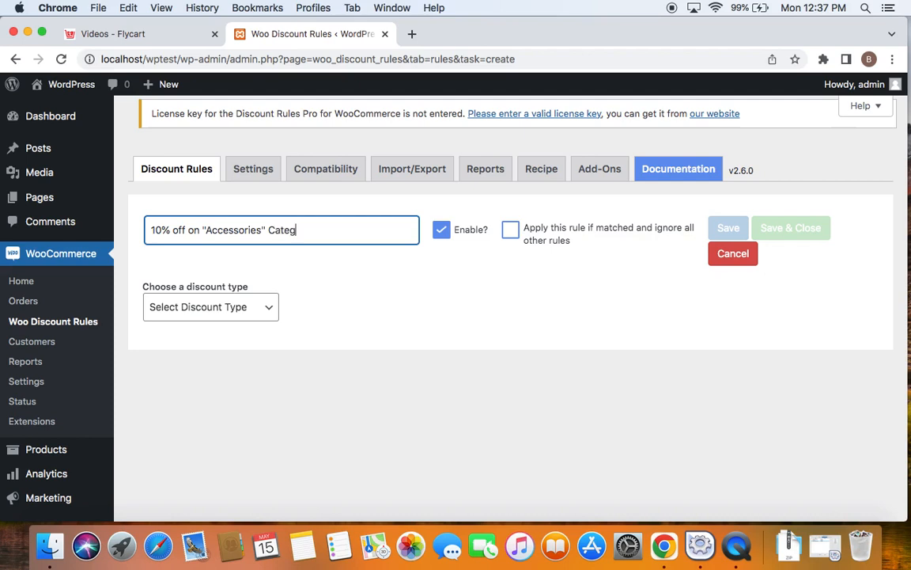
pyautogui.write('ory')
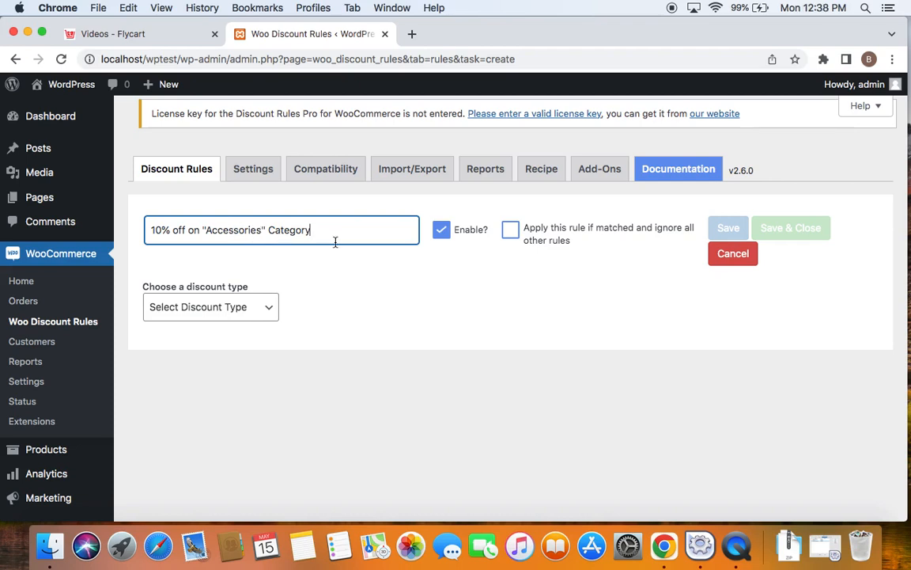
pyautogui.moveTo(244, 258)
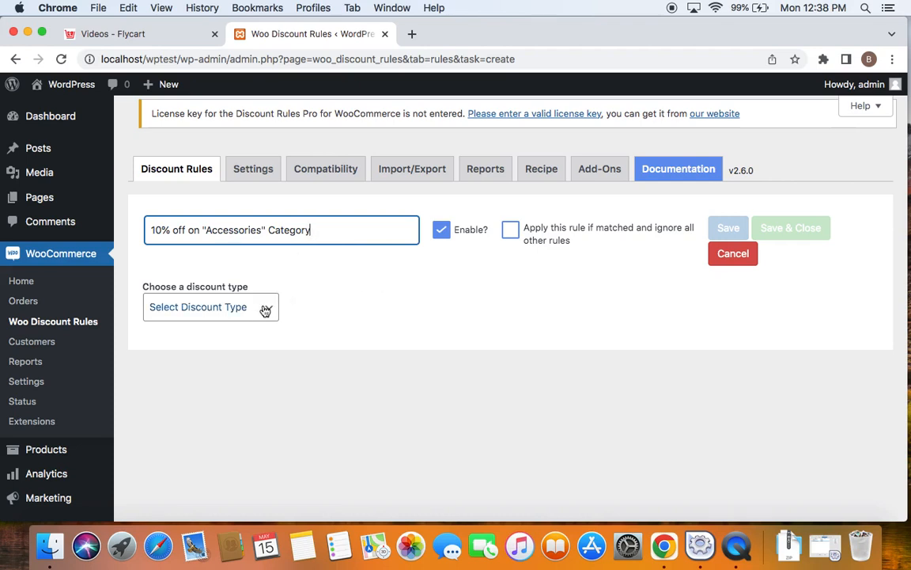
# - Choose Product Adjustment as the rule's discount type
pyautogui.click(209, 307)
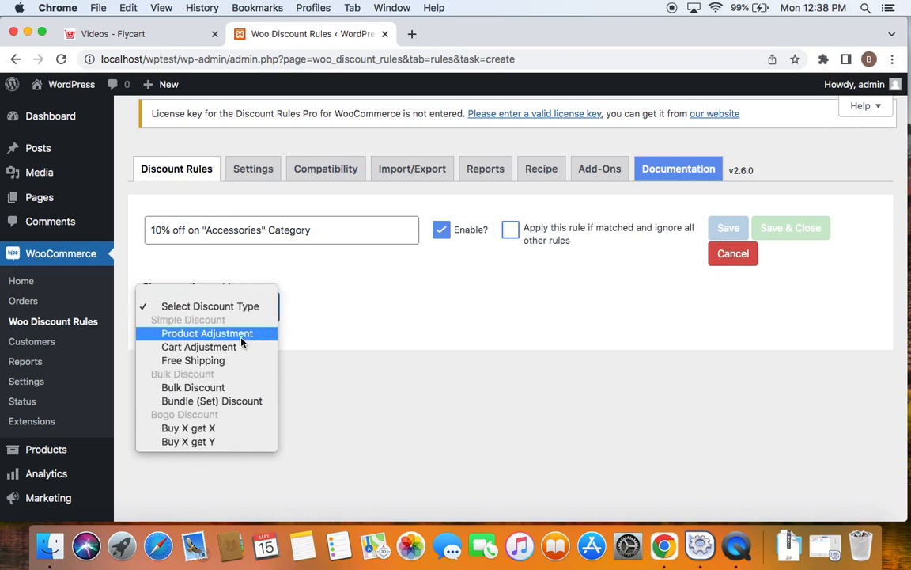
pyautogui.click(206, 333)
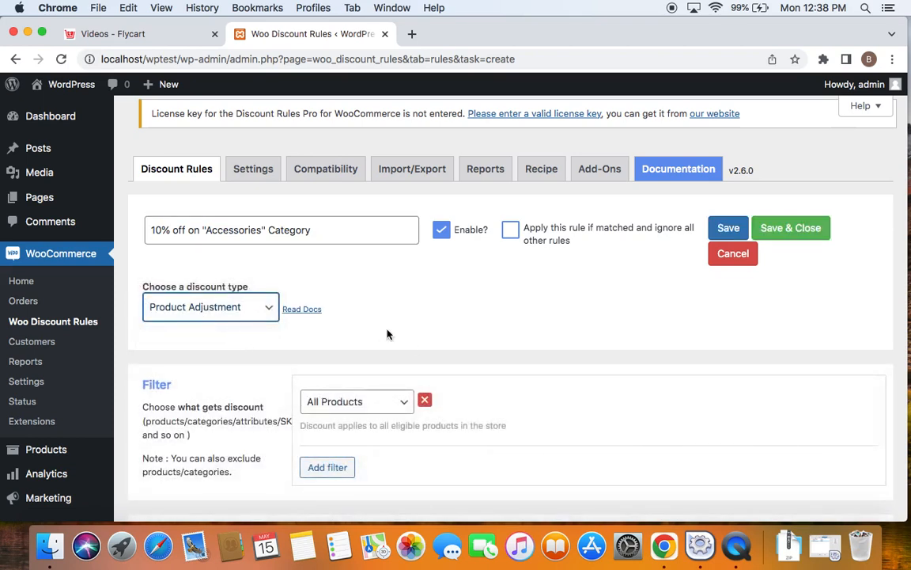
pyautogui.moveTo(276, 309)
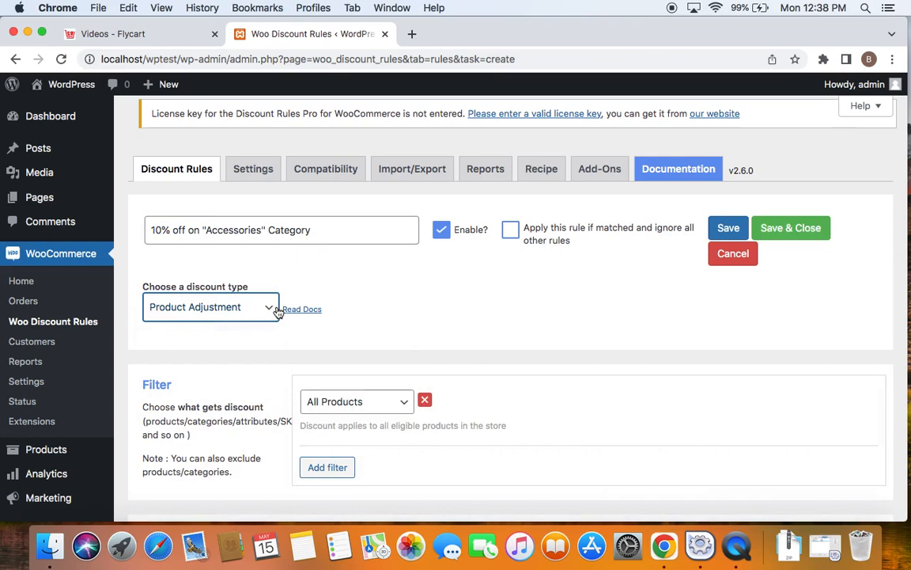
pyautogui.moveTo(390, 321)
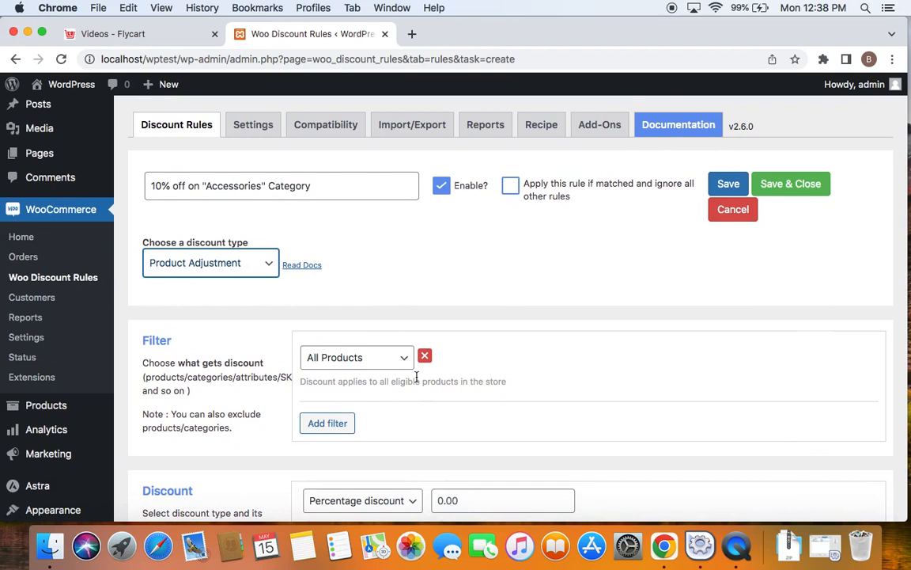
pyautogui.moveTo(268, 289)
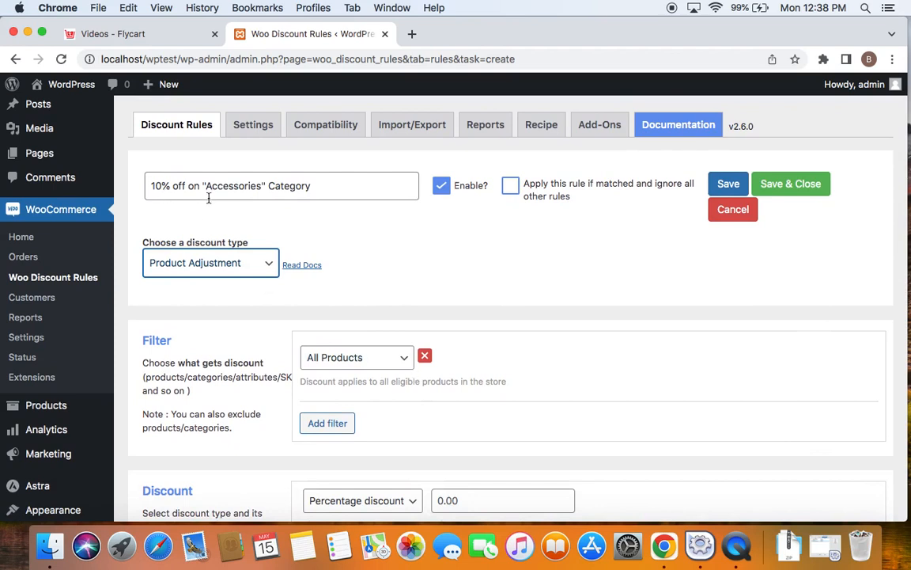
pyautogui.moveTo(354, 229)
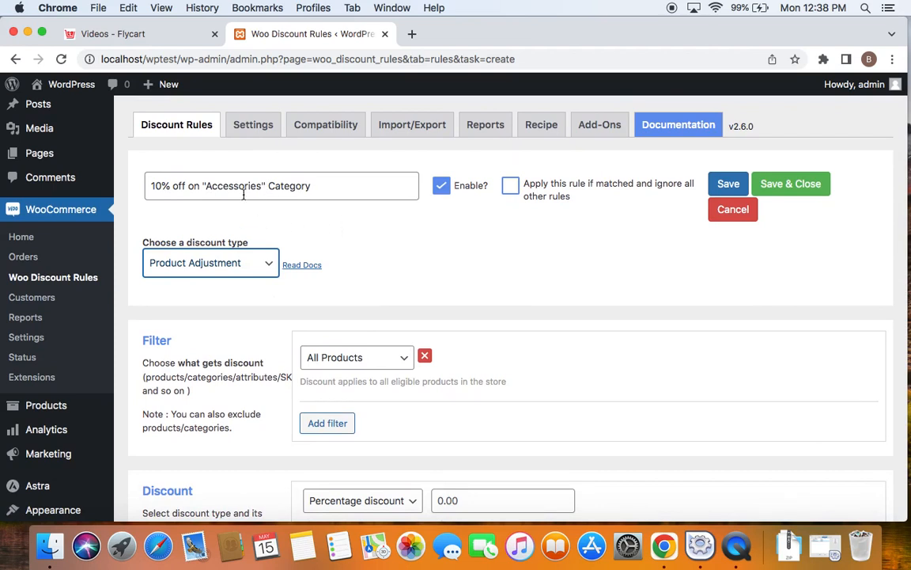
pyautogui.moveTo(254, 191)
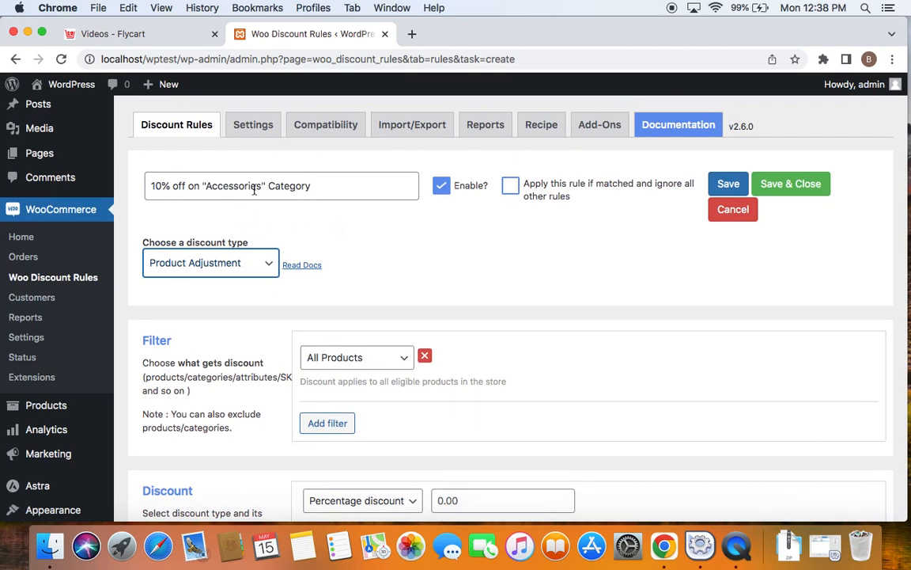
pyautogui.moveTo(402, 362)
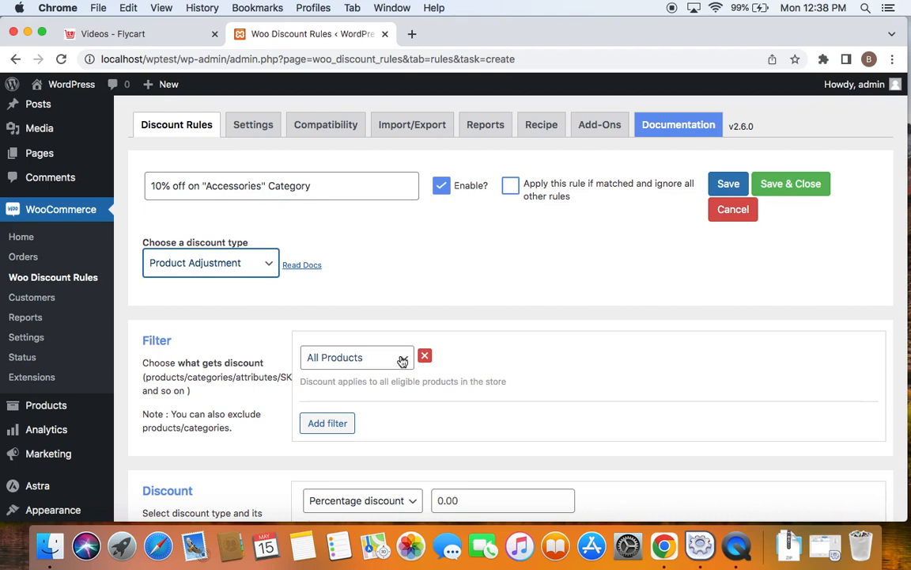
# - Change the filter from All Products to Category and select Accessories
pyautogui.click(357, 357)
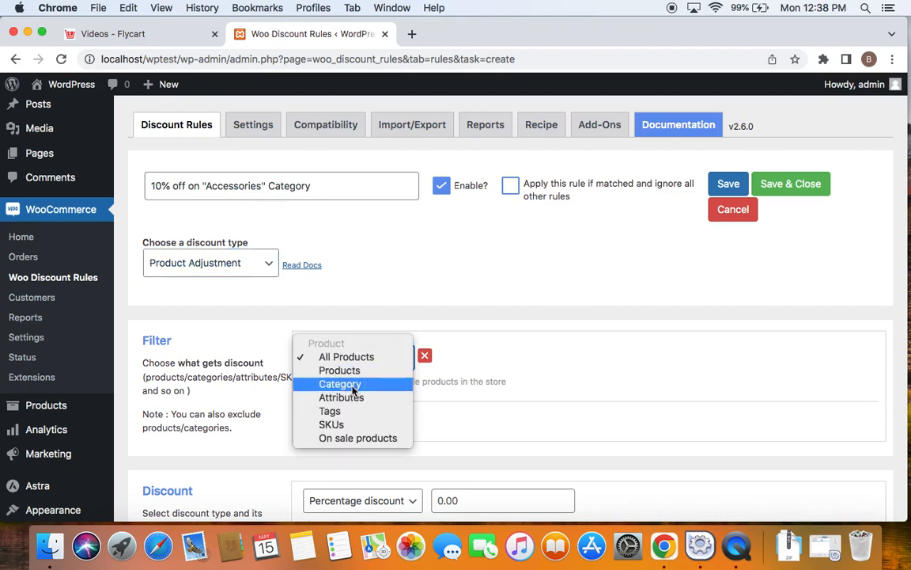
pyautogui.click(340, 384)
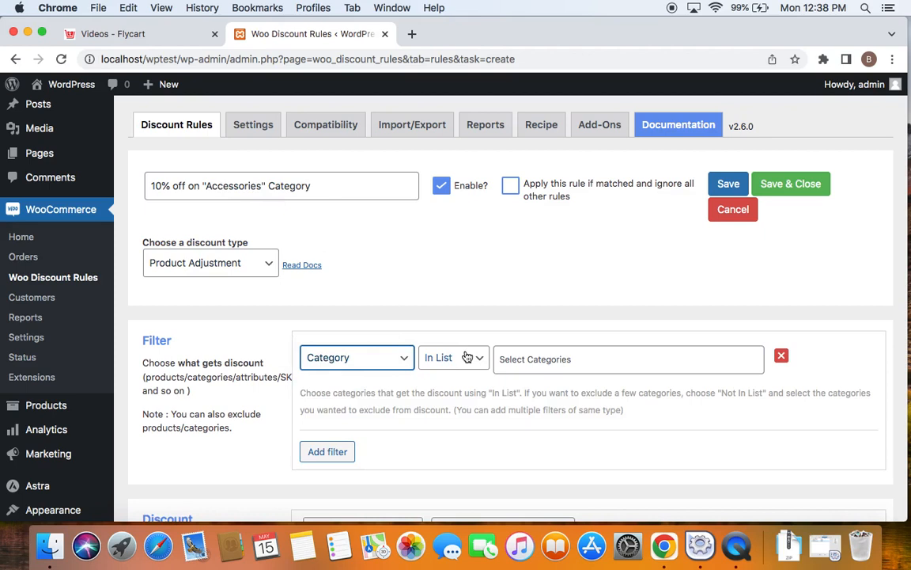
pyautogui.click(628, 358)
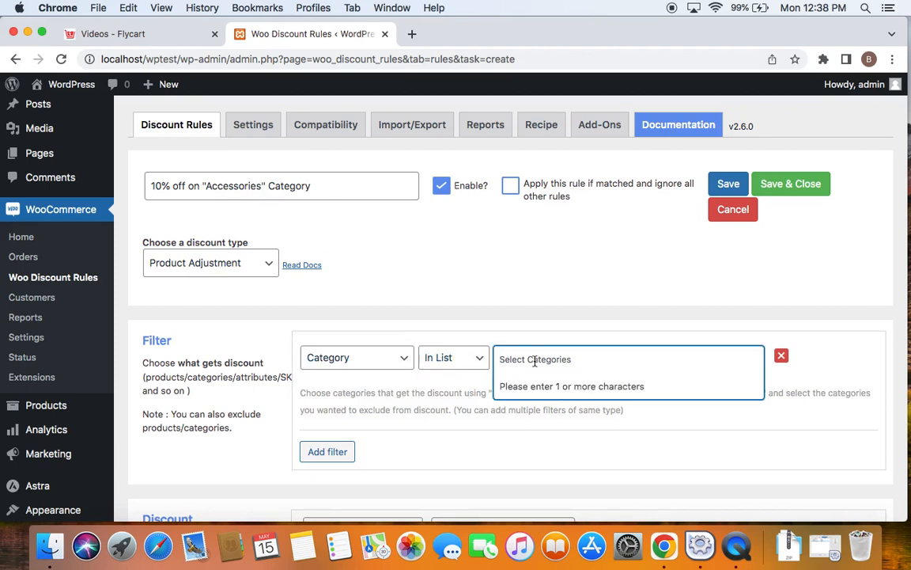
pyautogui.moveTo(491, 313)
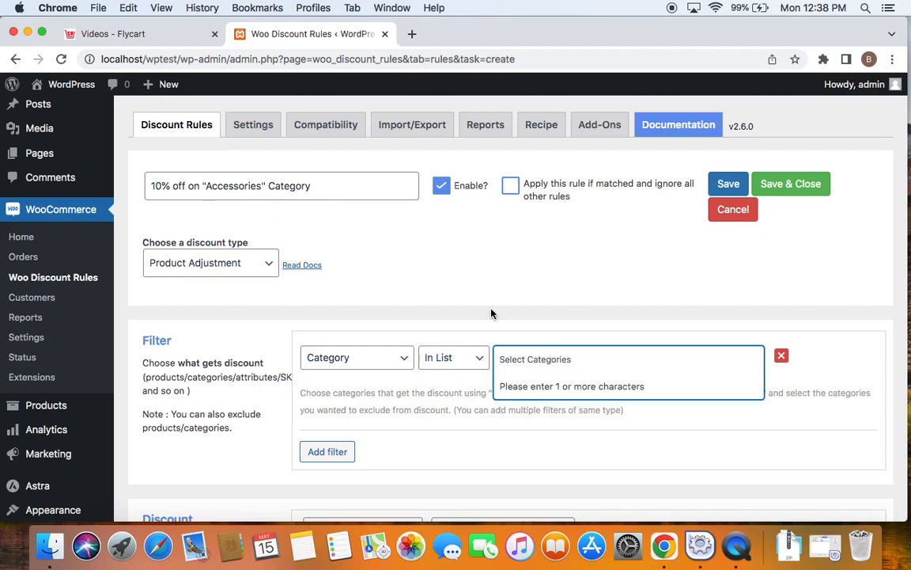
pyautogui.write('acces')
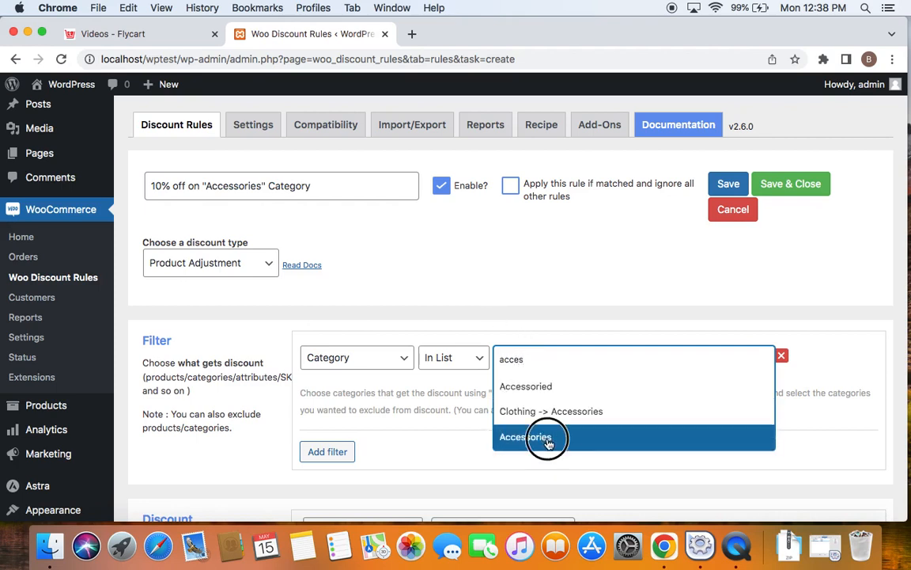
pyautogui.click(525, 436)
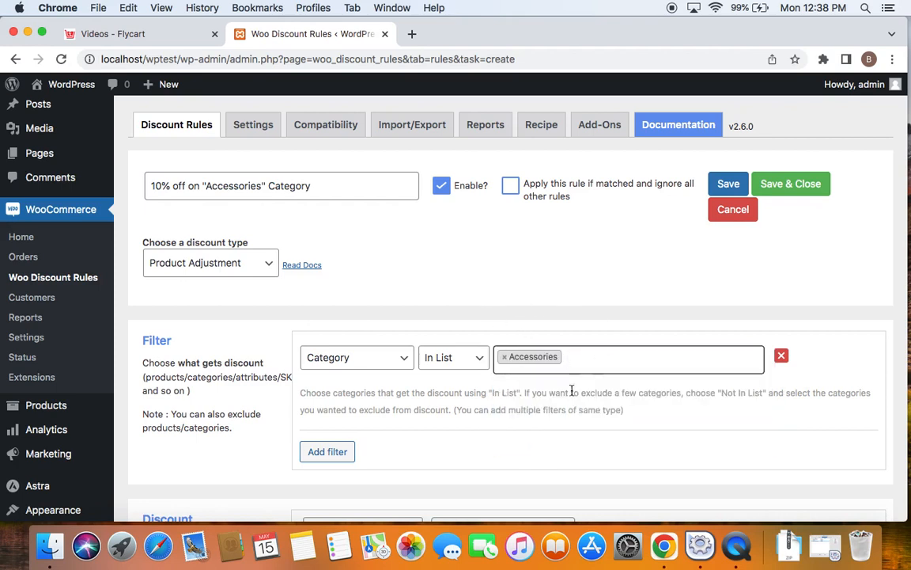
pyautogui.moveTo(288, 243)
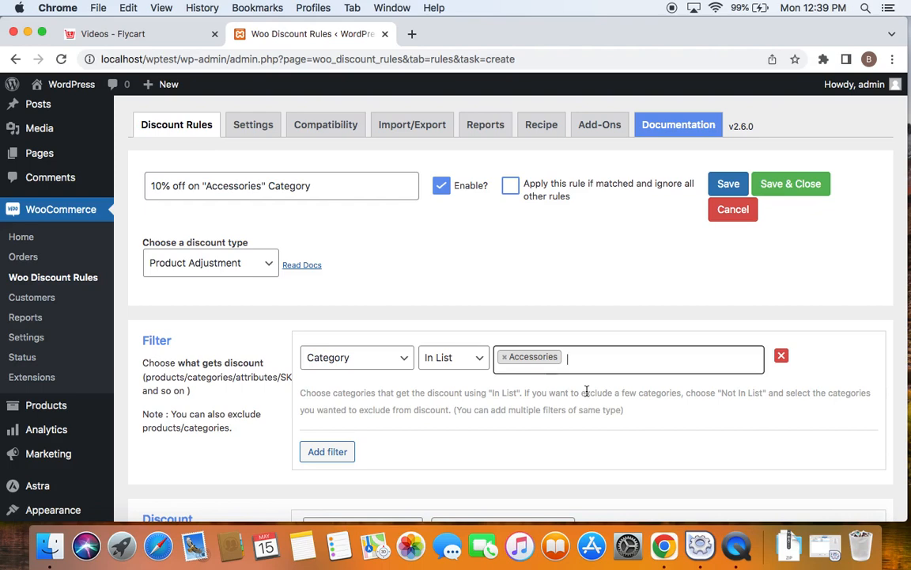
# - Enter 10 as the Percentage discount value
pyautogui.scroll(-3)
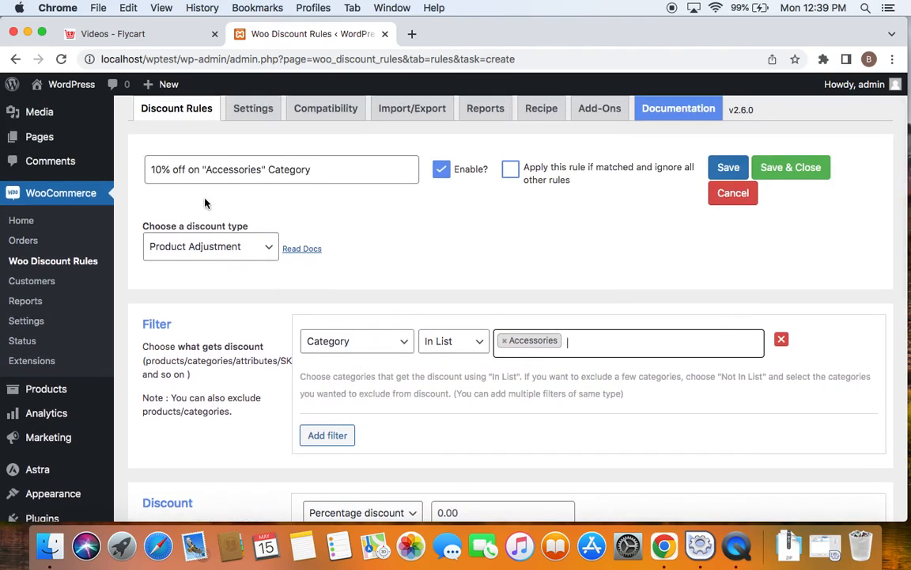
pyautogui.scroll(-3)
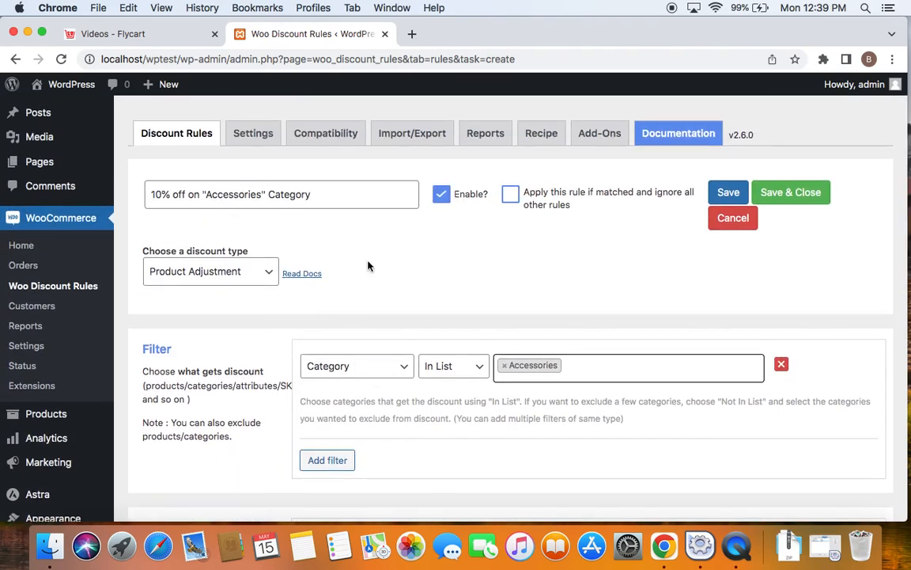
pyautogui.scroll(-3)
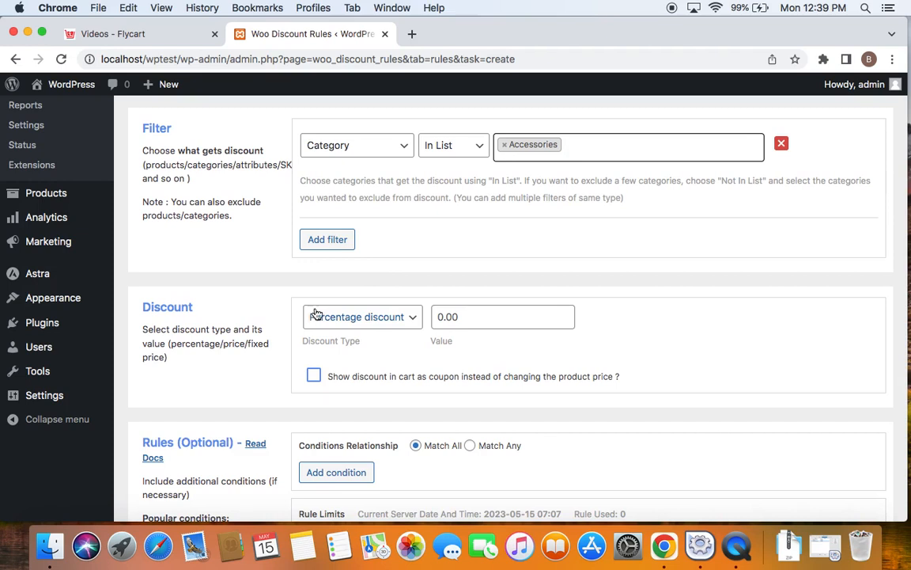
pyautogui.click(502, 316)
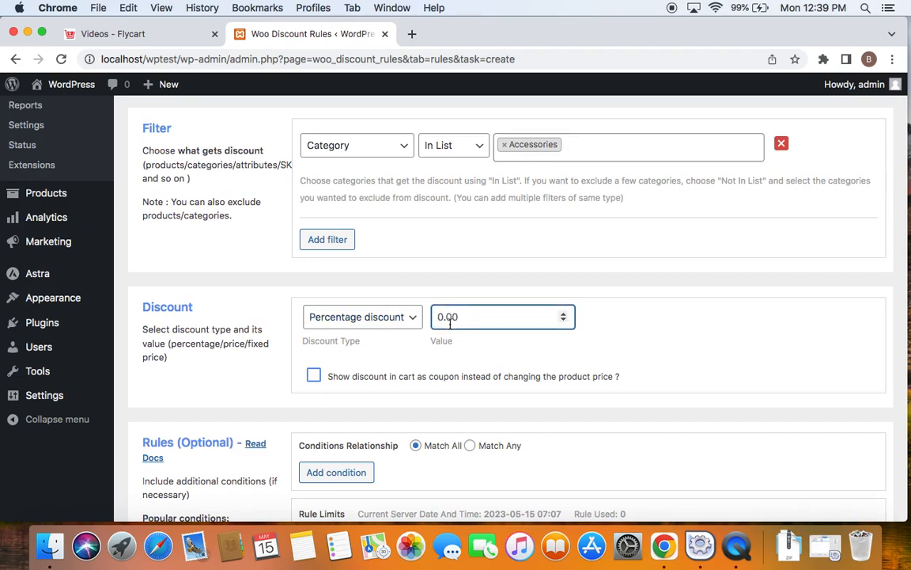
pyautogui.write('10')
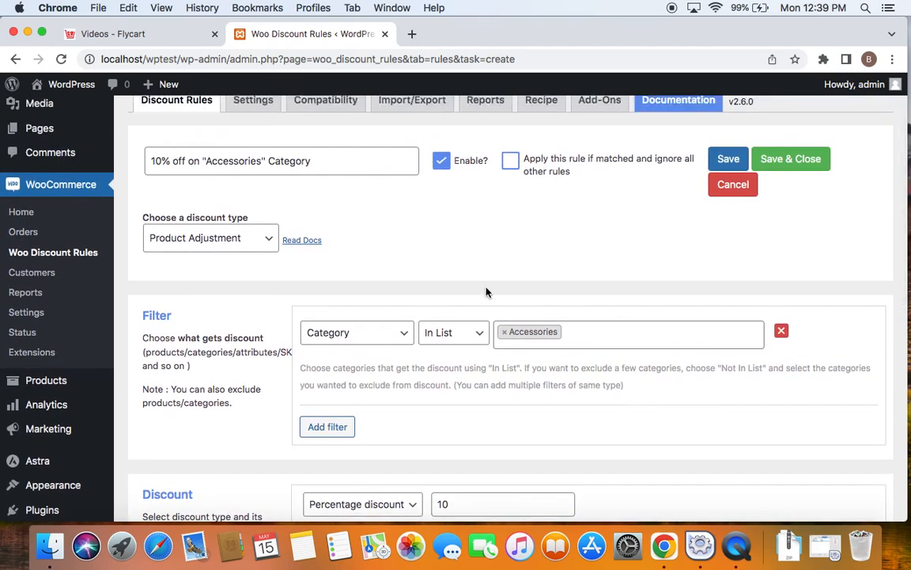
pyautogui.scroll(-3)
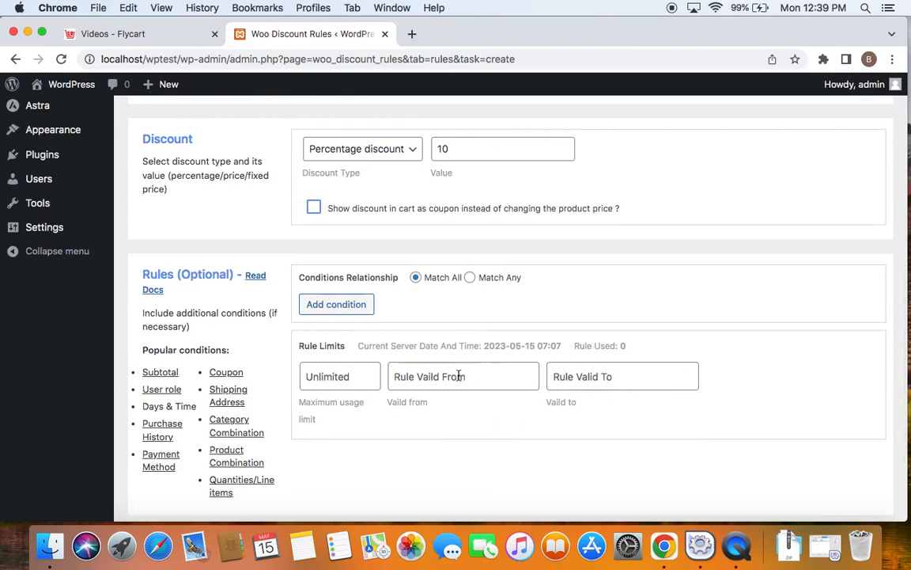
pyautogui.click(463, 376)
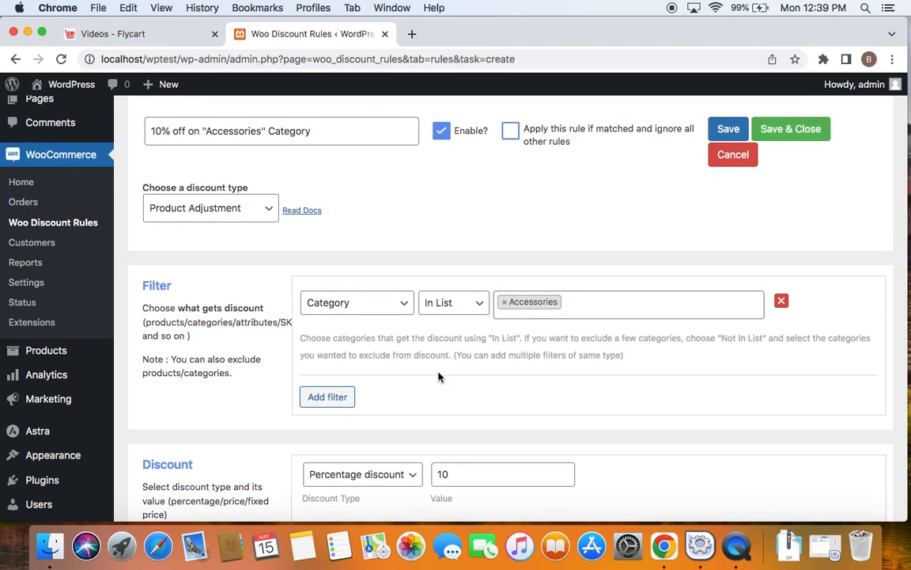
pyautogui.scroll(-3)
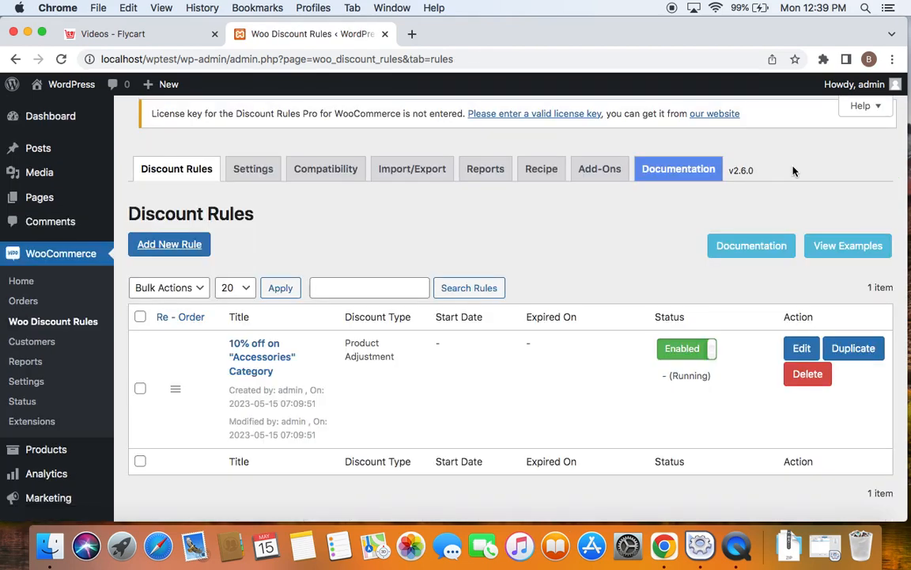
pyautogui.moveTo(670, 307)
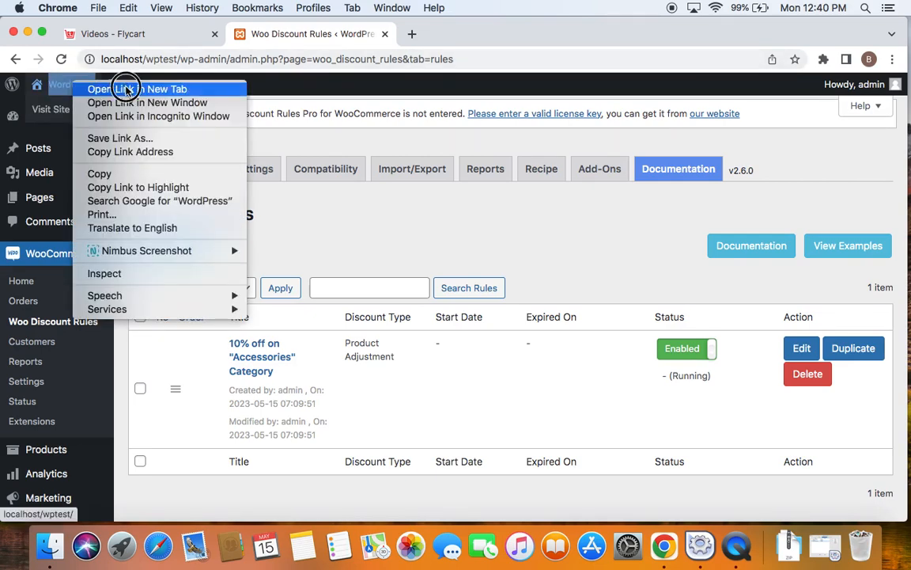
# - Open the storefront in a new tab and browse the Accessories category's discounted products
pyautogui.click(137, 88)
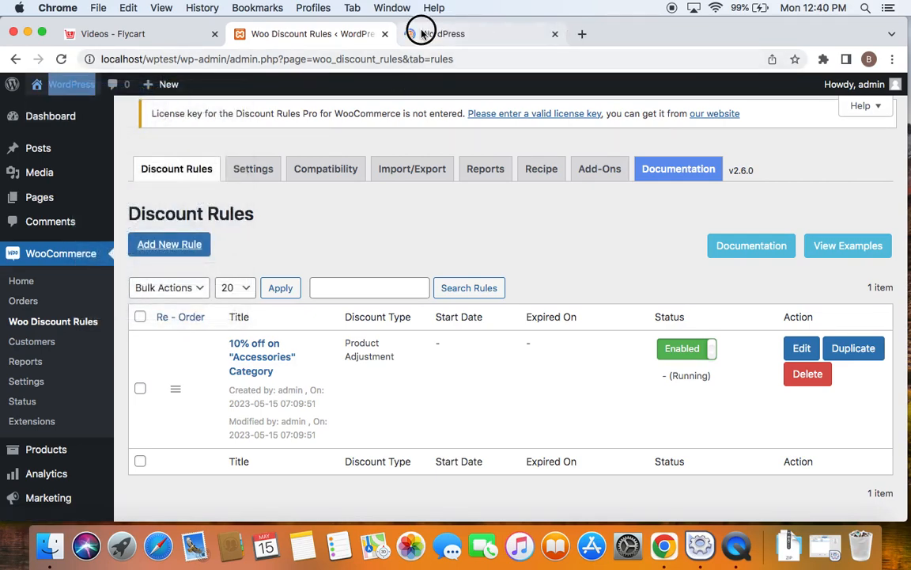
pyautogui.click(443, 34)
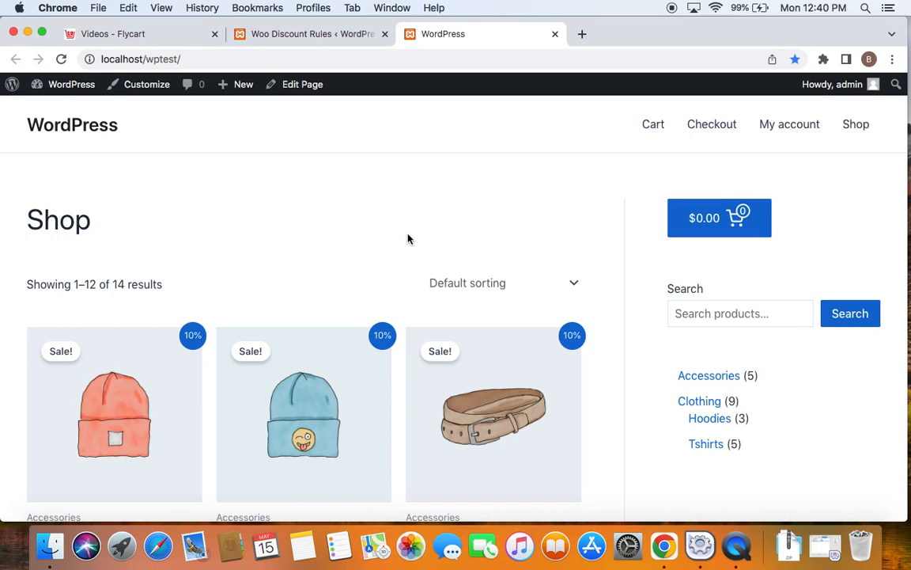
pyautogui.moveTo(708, 375)
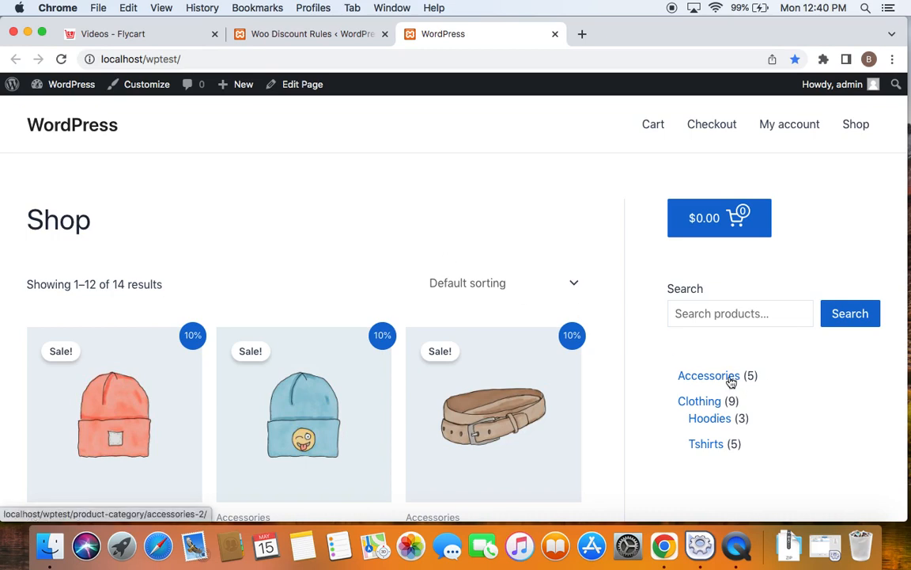
pyautogui.click(708, 375)
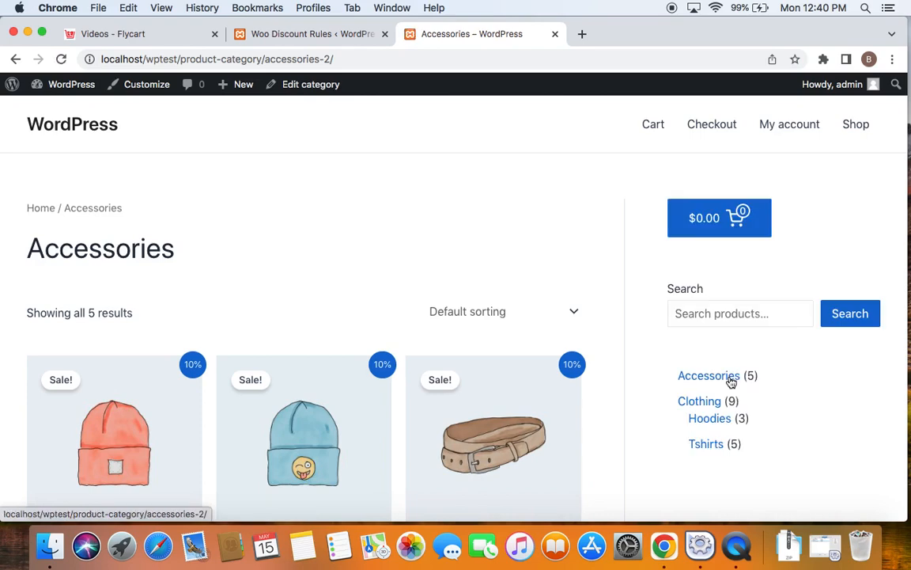
pyautogui.scroll(-3)
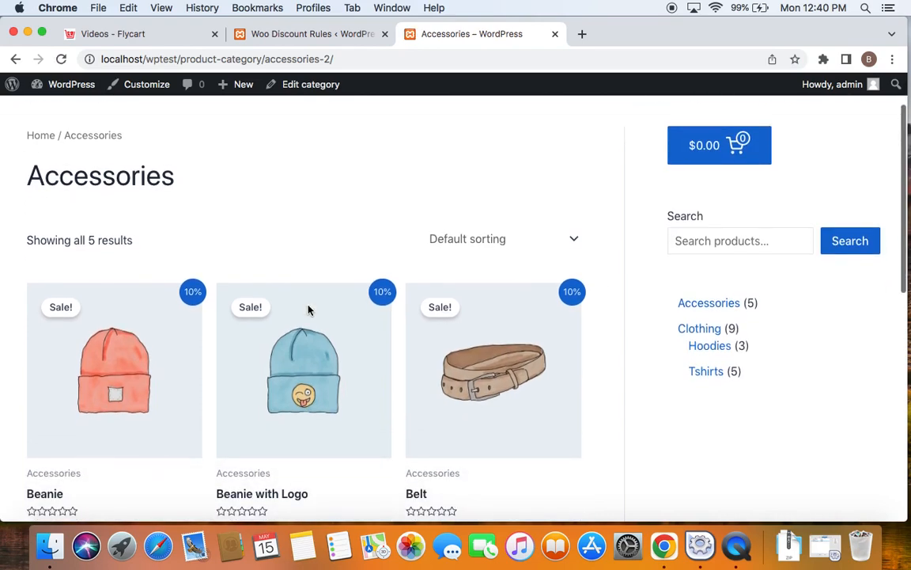
pyautogui.scroll(-3)
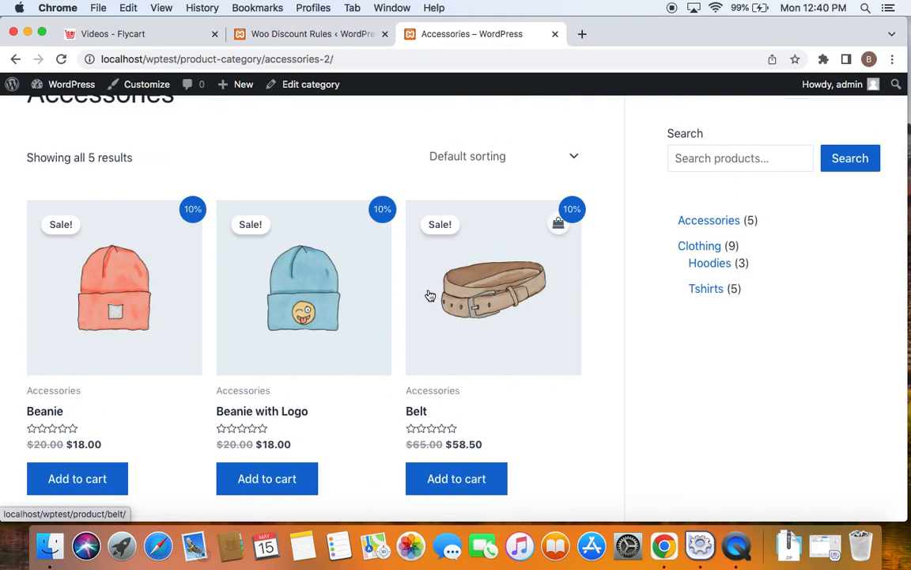
pyautogui.moveTo(192, 181)
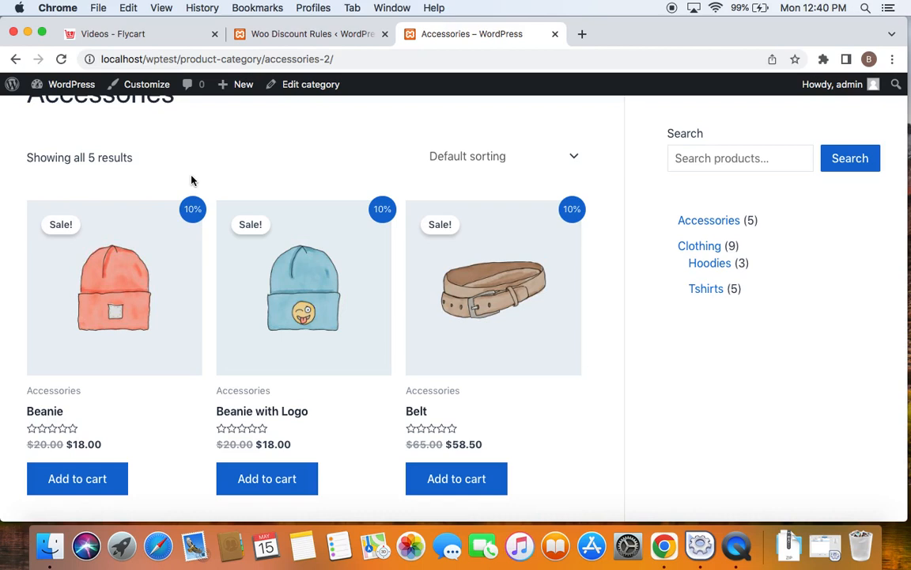
pyautogui.moveTo(328, 203)
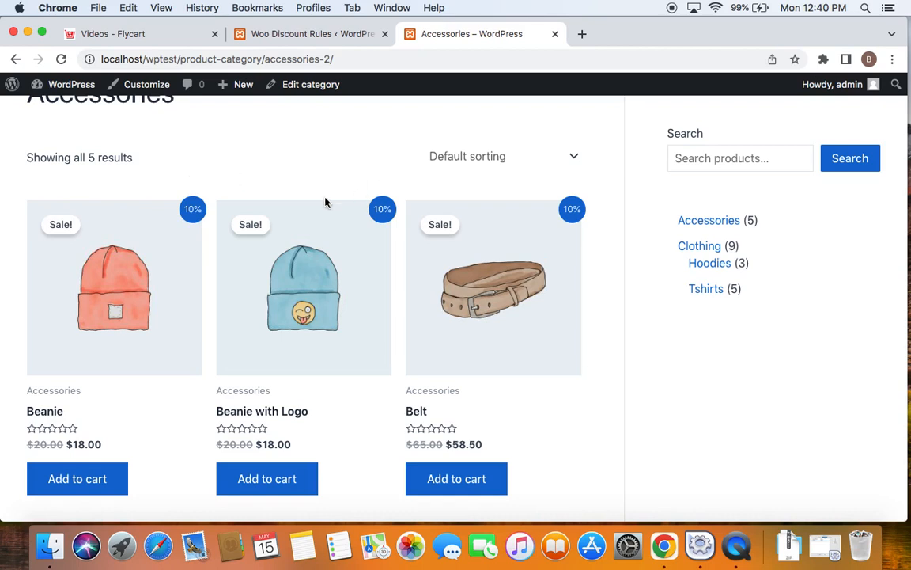
pyautogui.moveTo(724, 309)
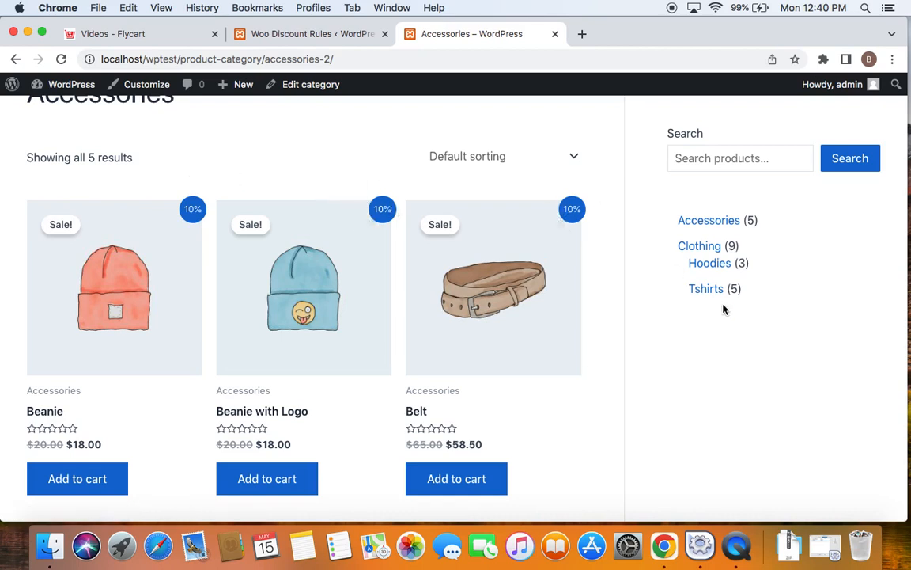
pyautogui.moveTo(709, 263)
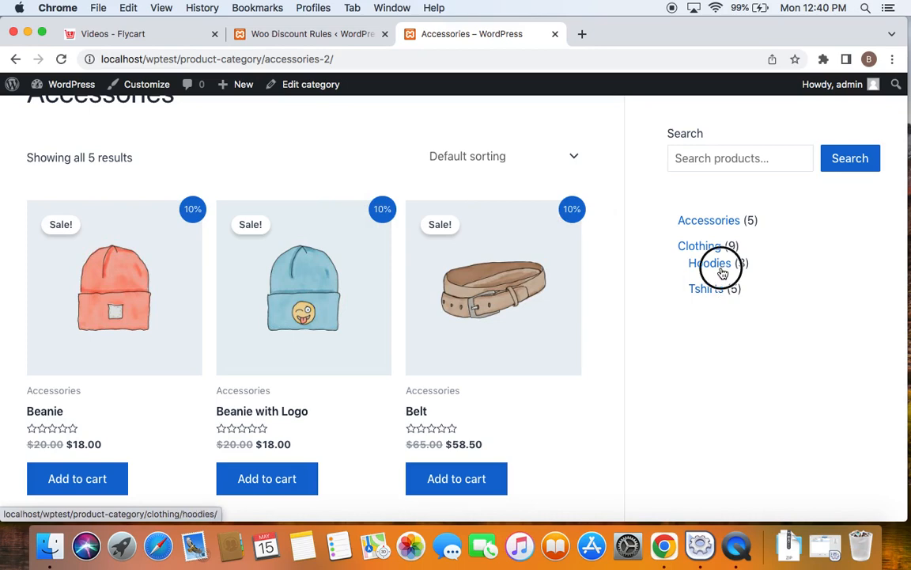
pyautogui.click(710, 262)
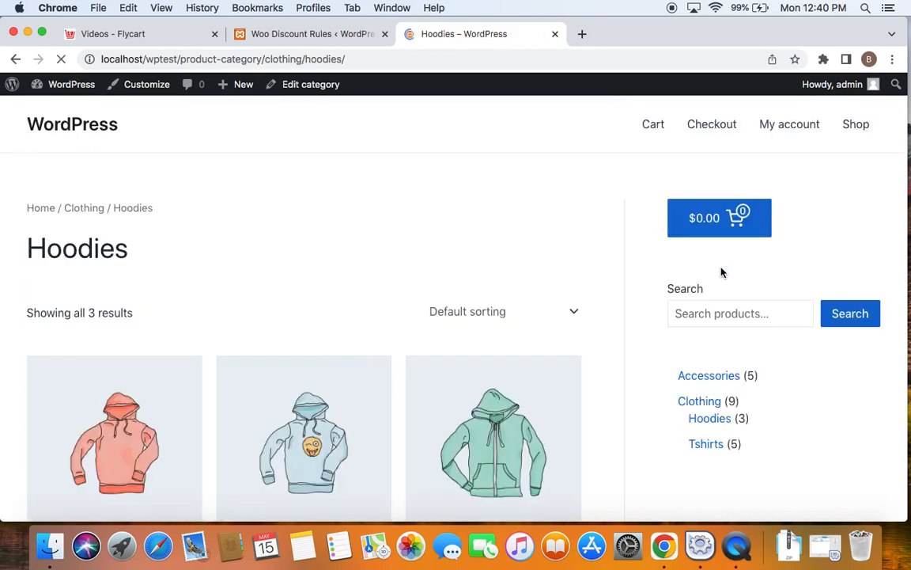
pyautogui.scroll(-3)
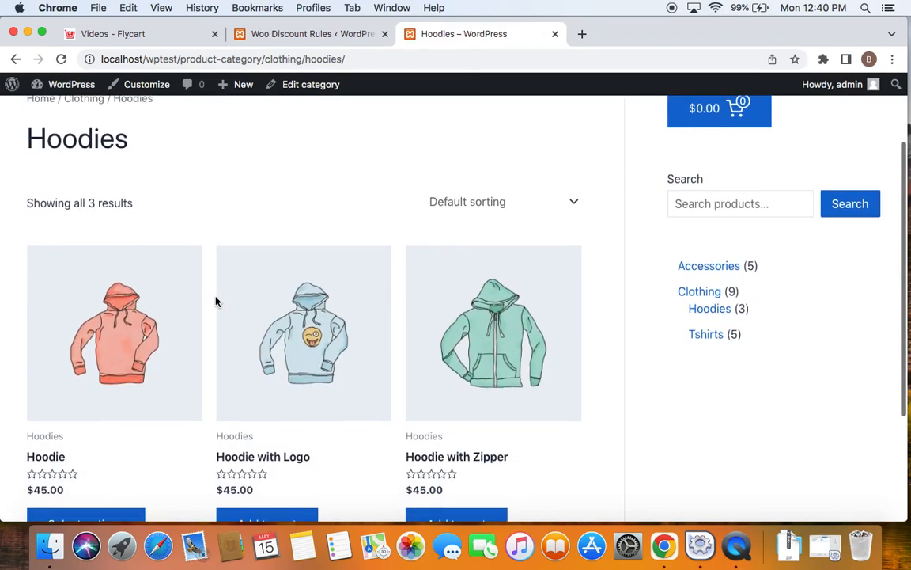
pyautogui.scroll(-3)
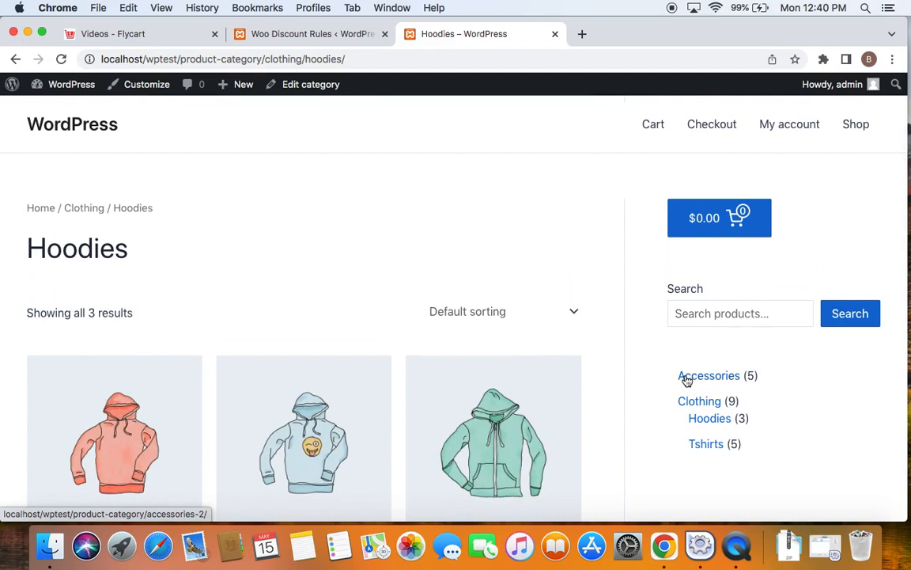
pyautogui.click(709, 375)
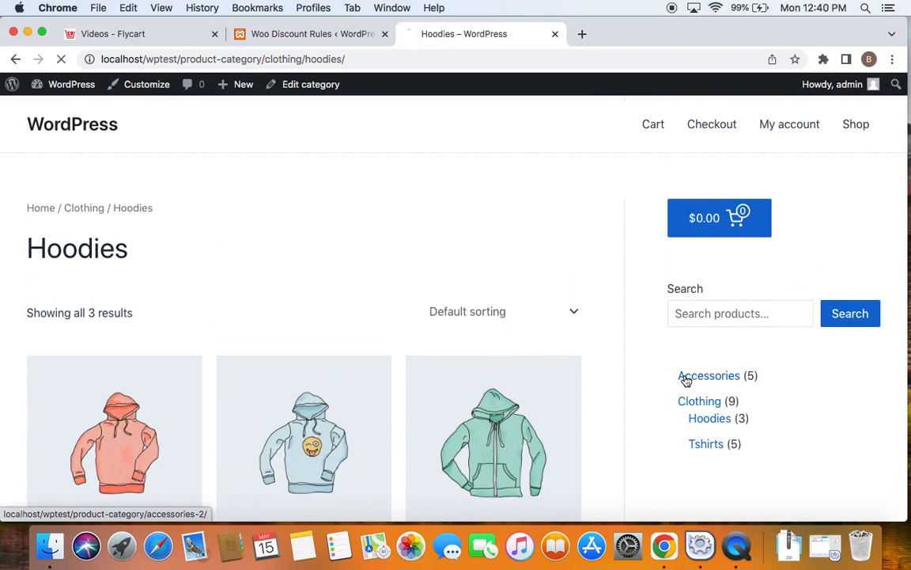
pyautogui.click(708, 375)
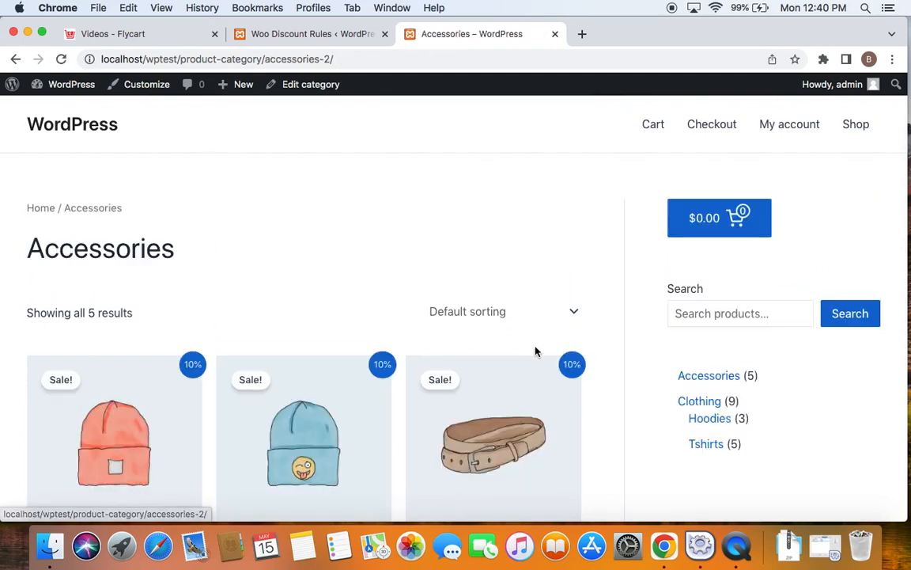
pyautogui.scroll(-3)
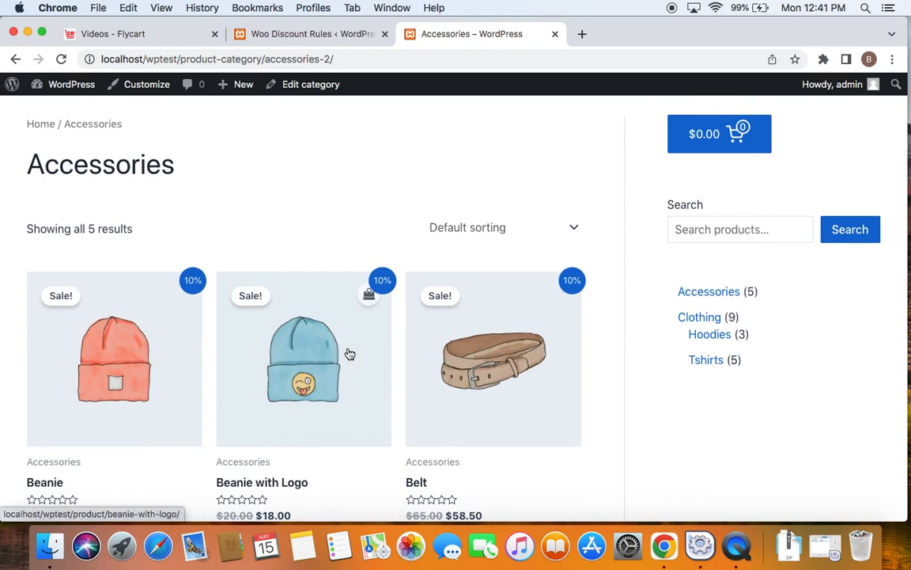
# - Add the discounted Belt to the cart
pyautogui.scroll(-3)
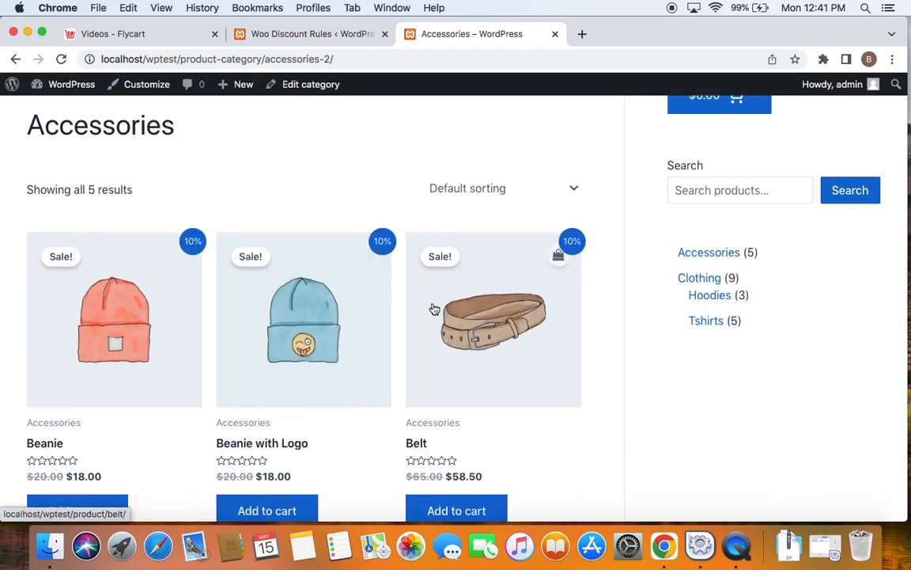
pyautogui.scroll(-3)
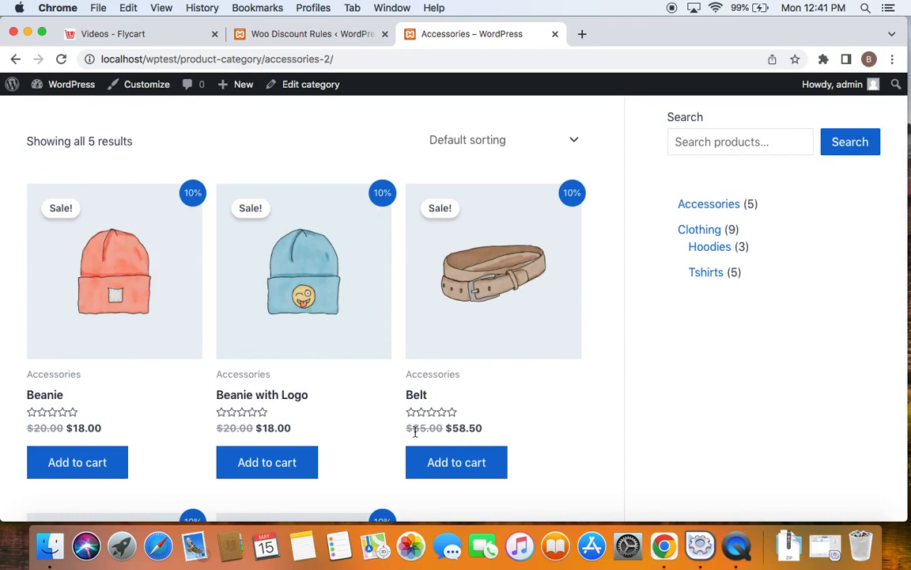
pyautogui.click(456, 462)
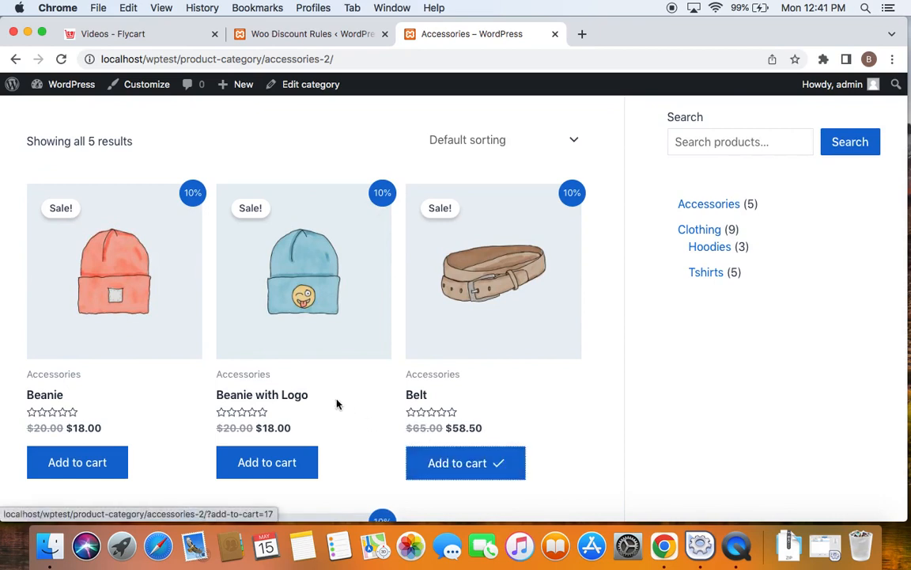
pyautogui.scroll(-3)
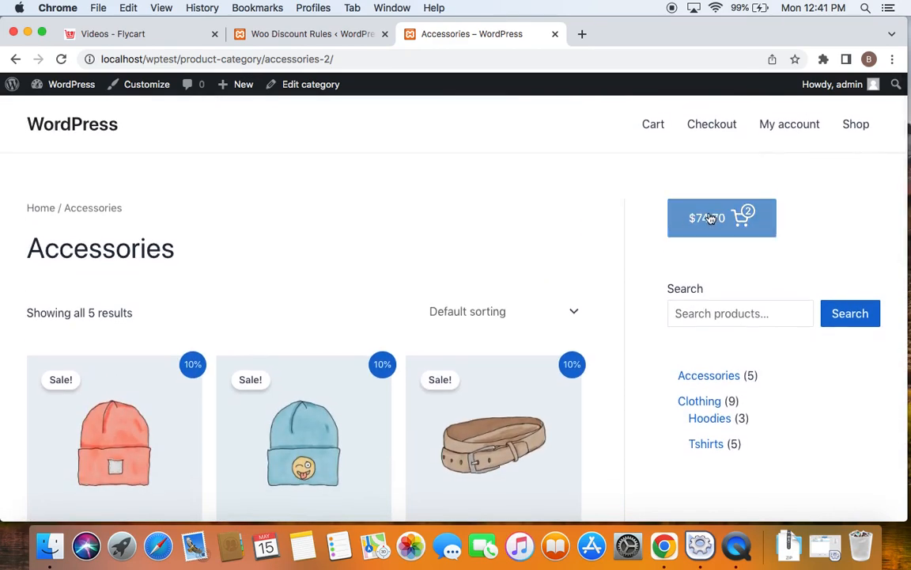
# - Open the full cart showing Belt $58.50, Cap $16.20, subtotal $74.70
pyautogui.click(721, 217)
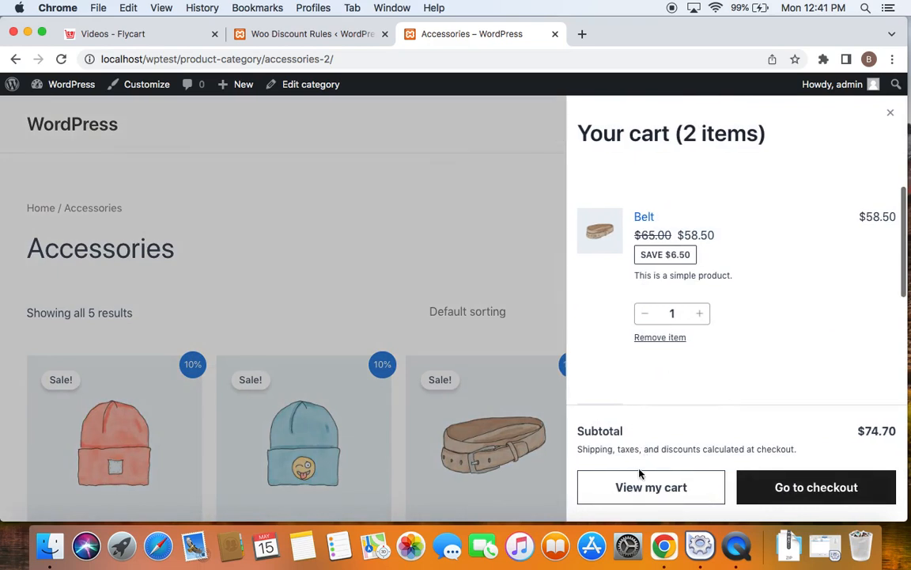
pyautogui.click(651, 486)
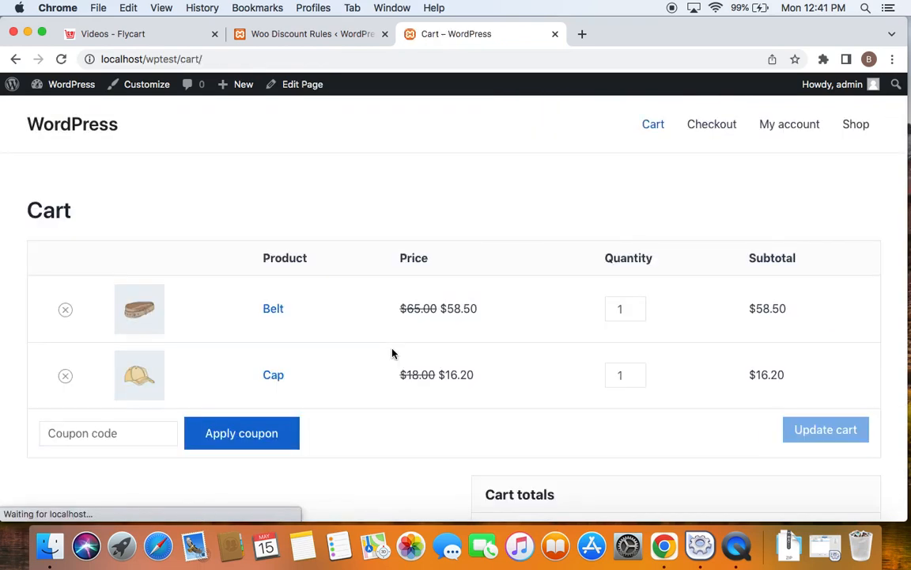
pyautogui.scroll(-3)
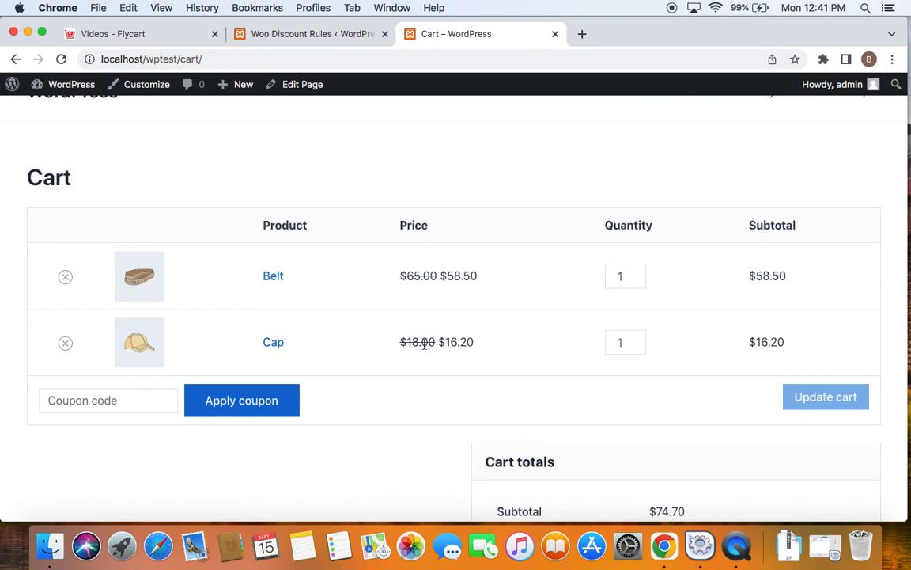
pyautogui.moveTo(468, 358)
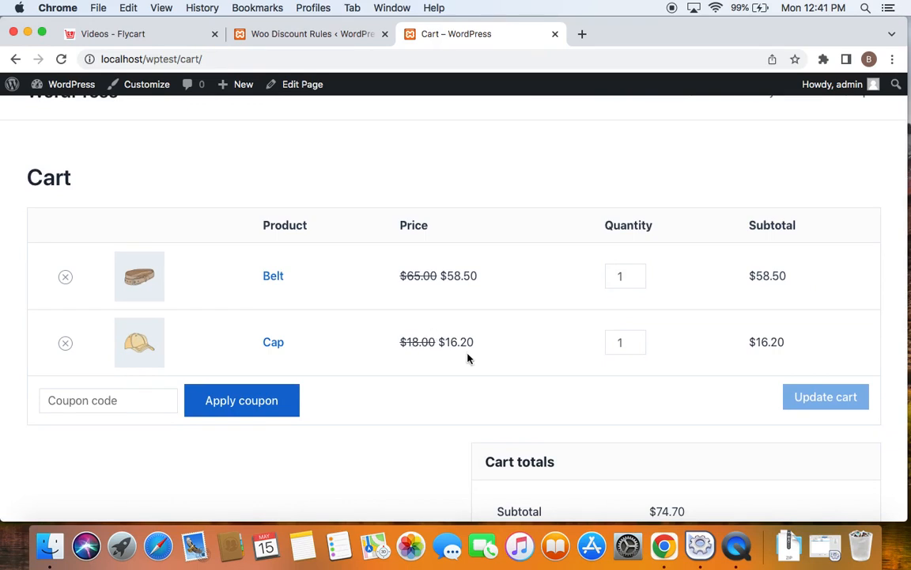